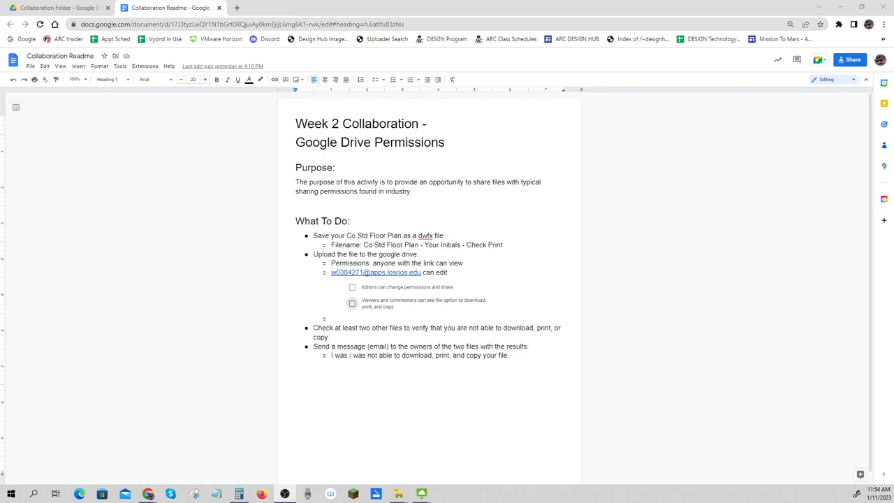
mouse_move(687, 473)
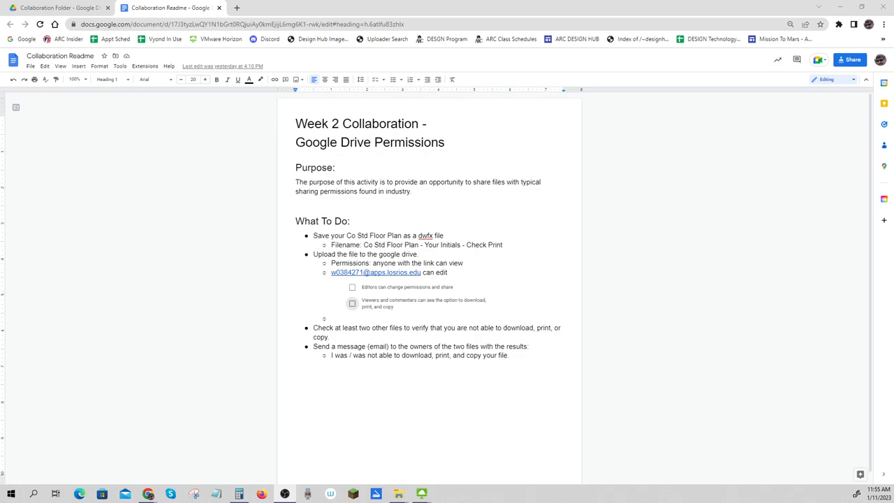
- Cancel the markup in Autodesk Viewer to get back to the plain floor plan view
double_click(479, 182)
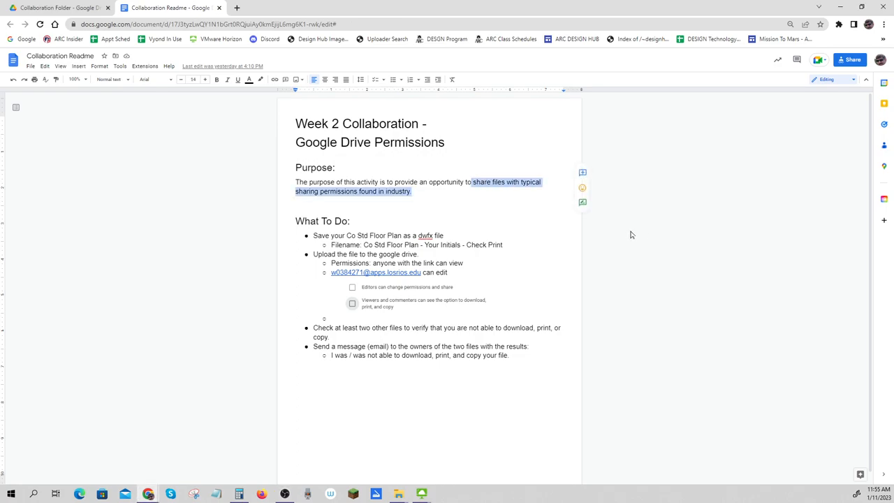
left_click(351, 221)
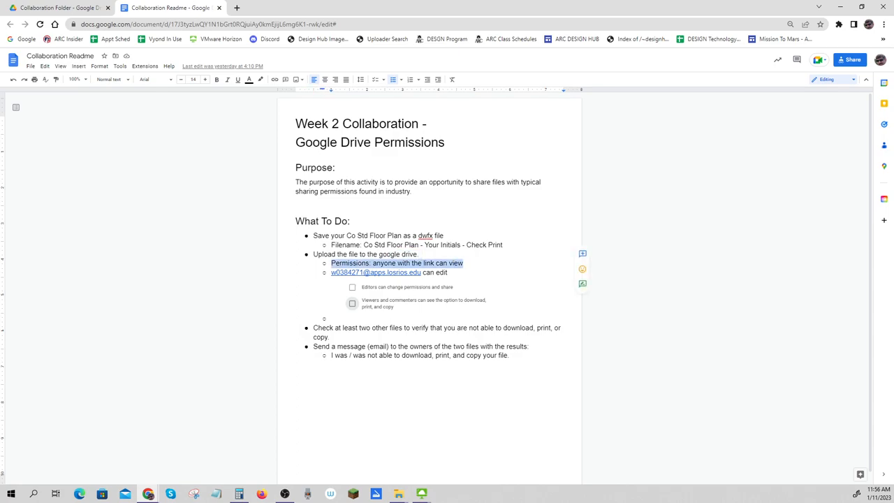
mouse_move(629, 321)
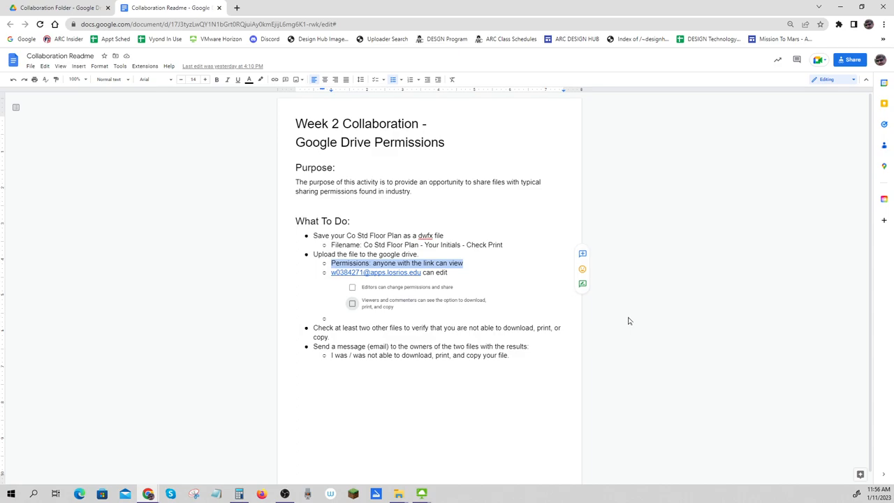
mouse_move(480, 299)
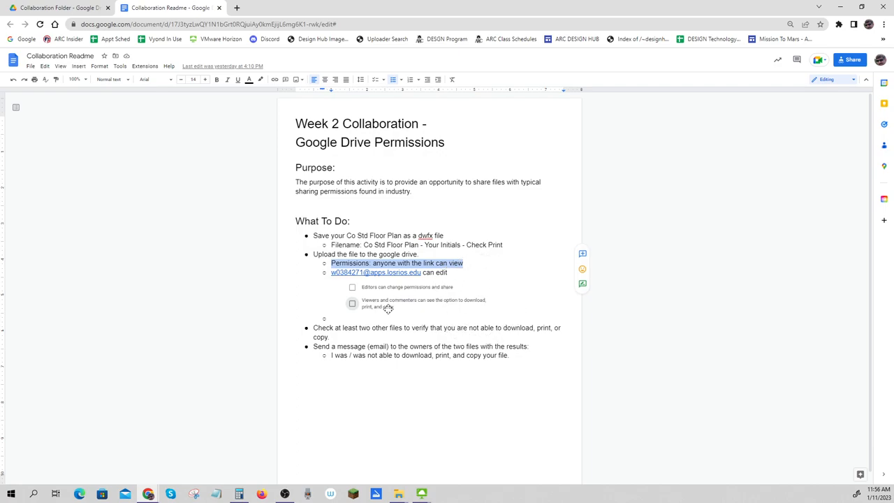
mouse_move(695, 357)
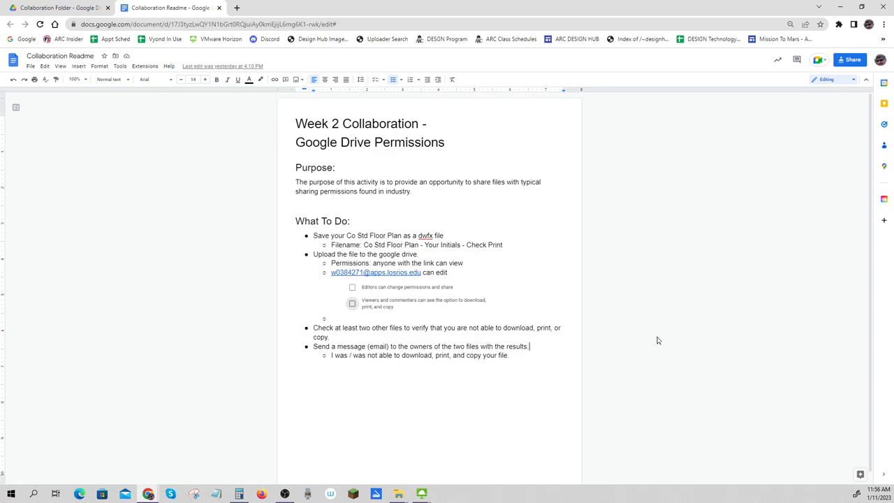
mouse_move(669, 335)
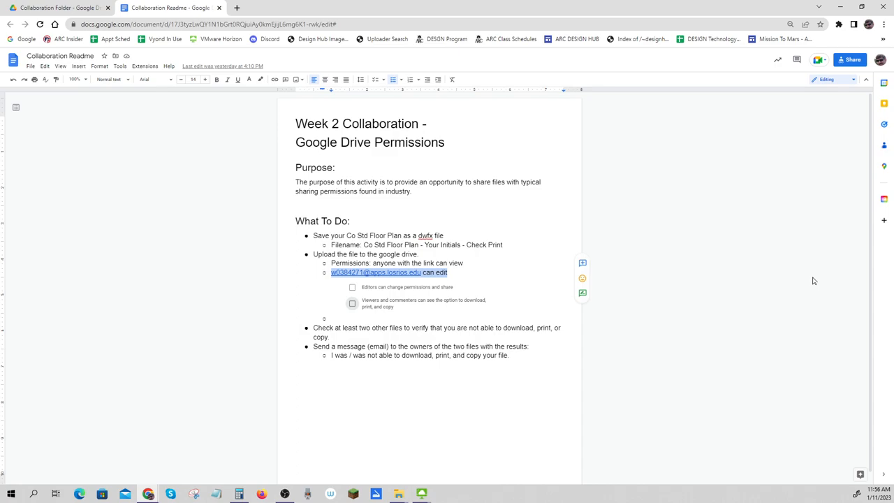
mouse_move(781, 297)
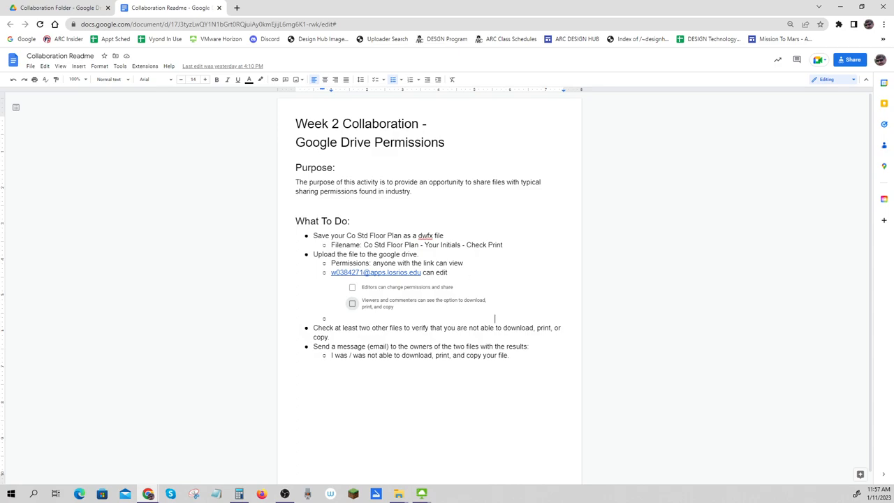
left_click_drag(331, 245, 486, 244)
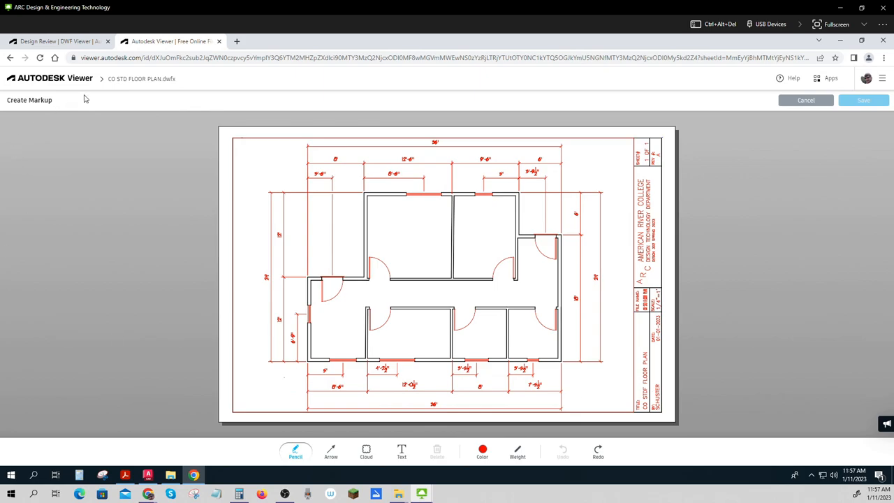
mouse_move(110, 419)
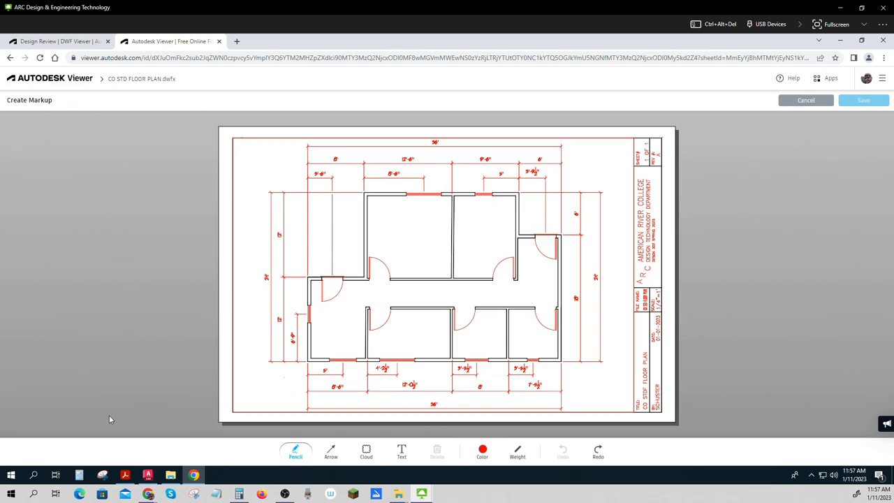
mouse_move(116, 418)
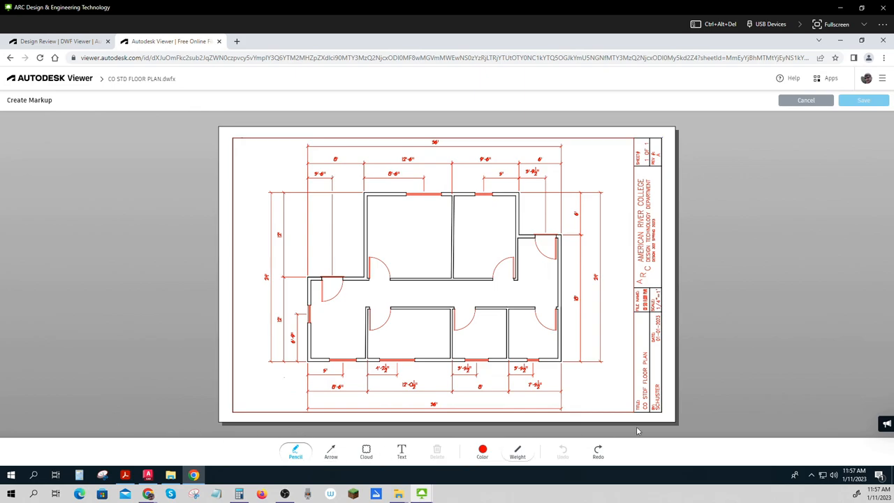
left_click(604, 292)
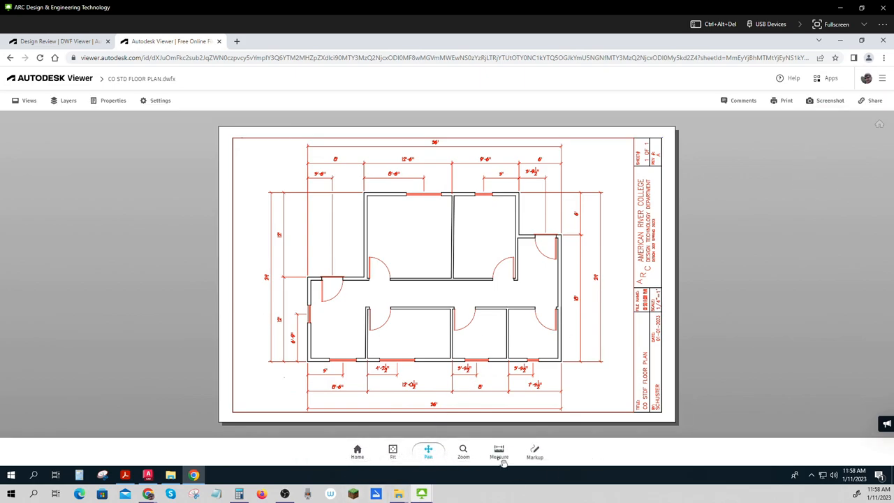
left_click(499, 450)
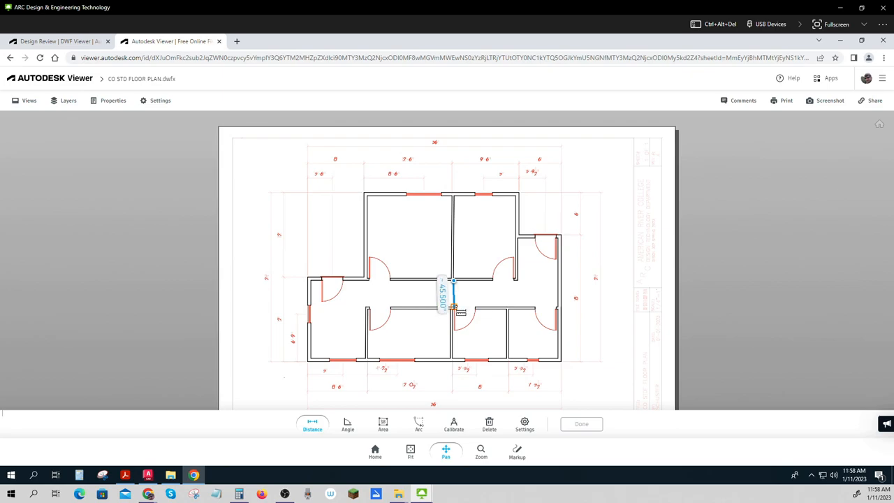
- Zoom into the floor plan to measure the 45.500 wall-to-wall distance
scroll("up", 3)
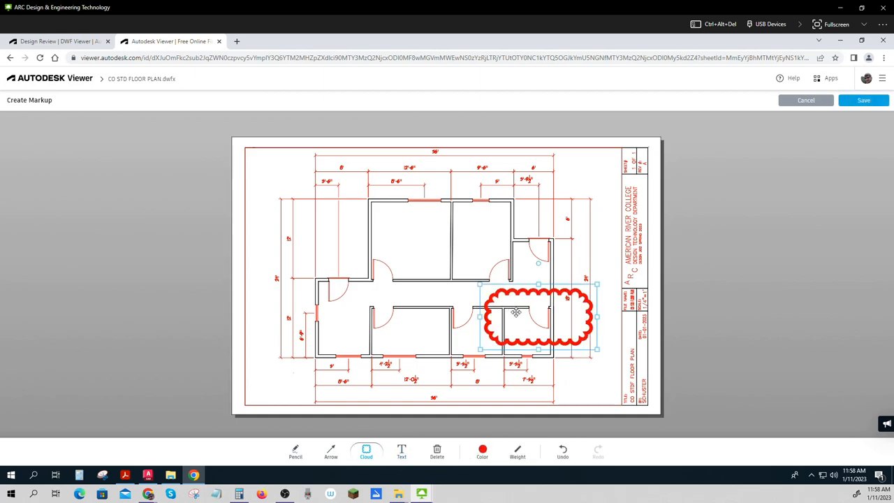
- Add a text note inside the clouded room, then cancel and discard the markup
left_click(402, 450)
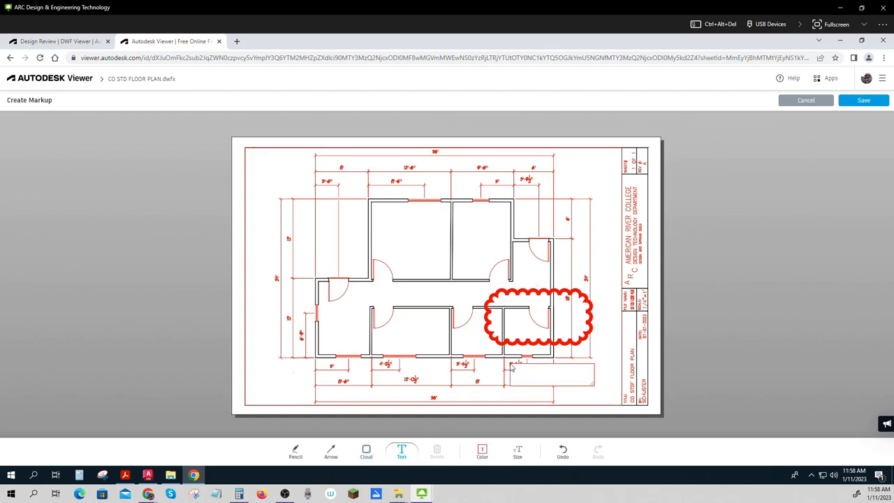
type("asklfkjahgsdfjkgh asdf")
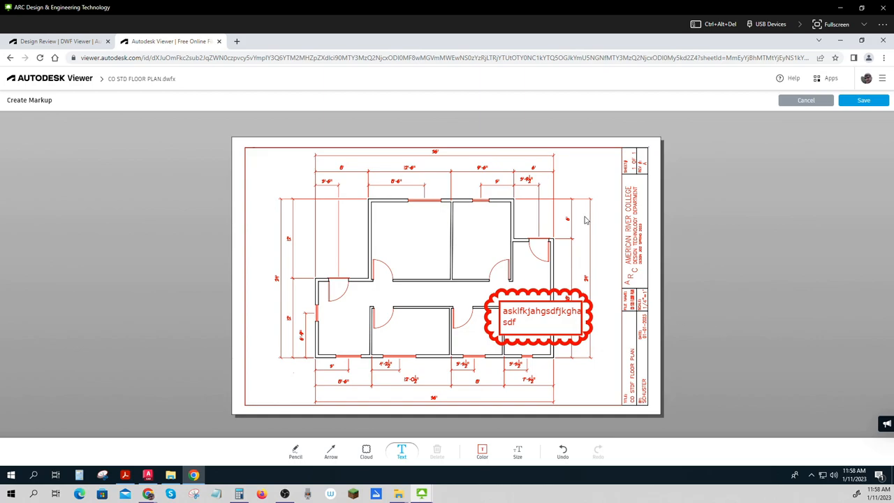
mouse_move(405, 311)
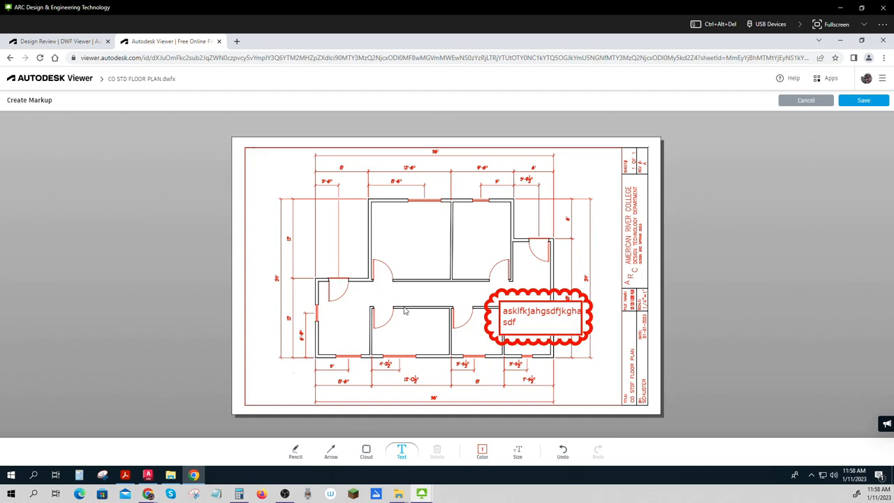
mouse_move(806, 100)
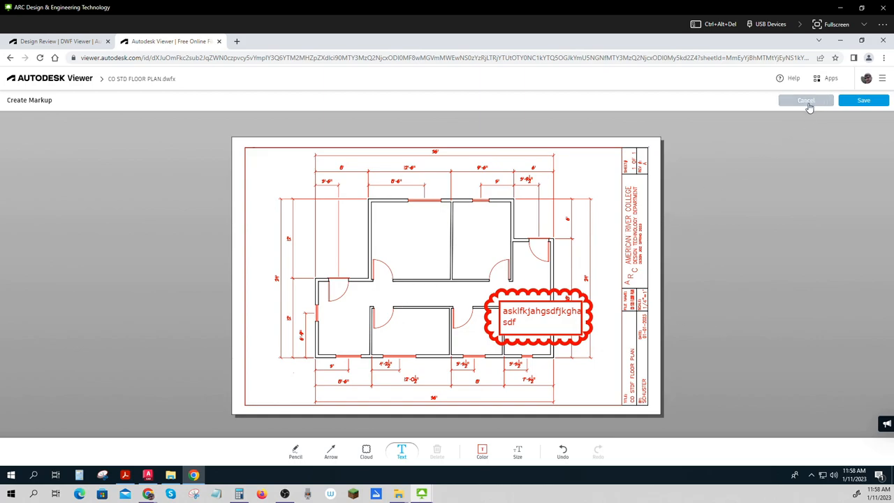
left_click(806, 100)
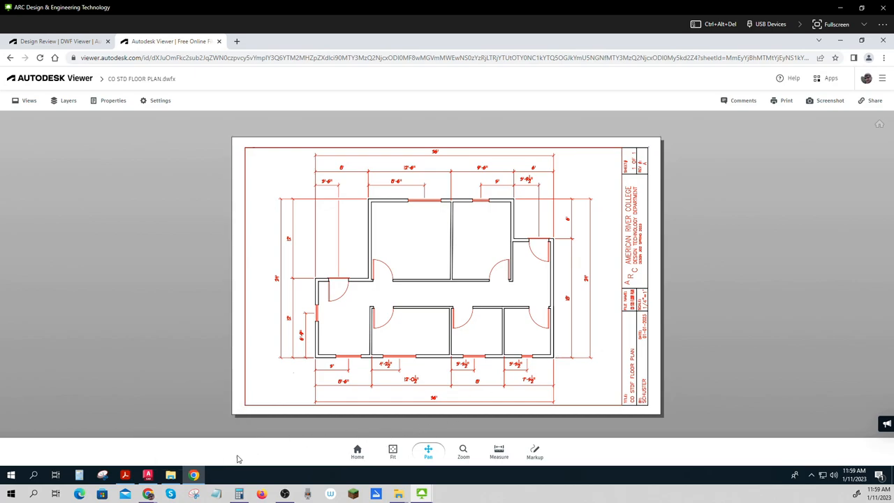
mouse_move(194, 476)
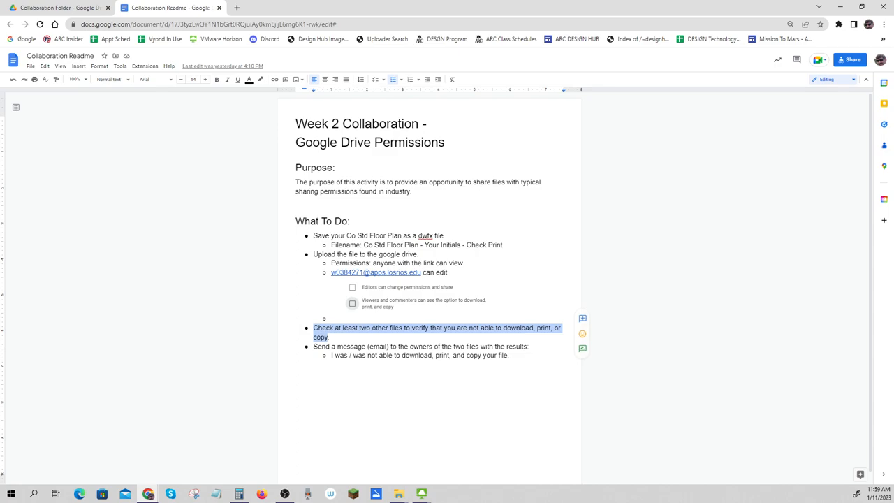
mouse_move(681, 348)
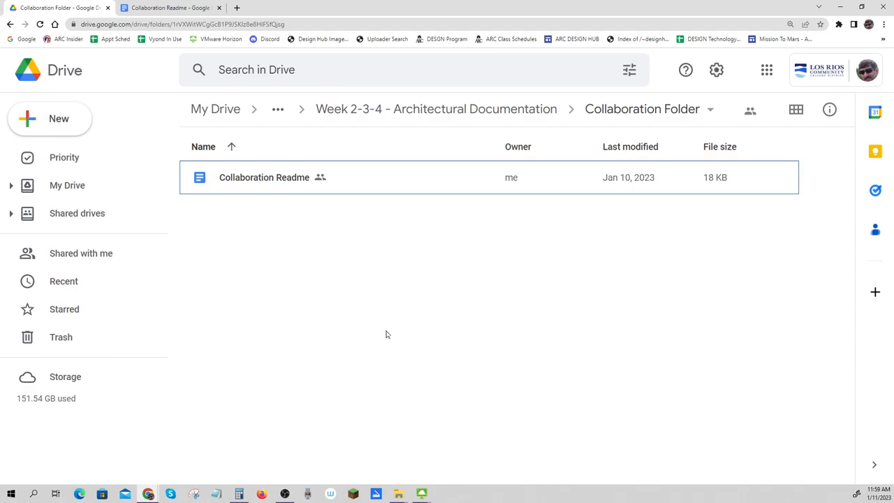
mouse_move(193, 20)
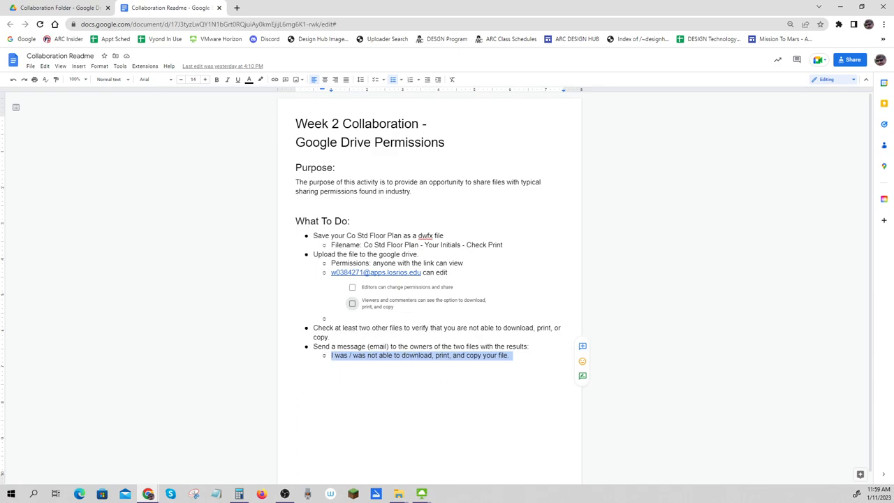
left_click(415, 355)
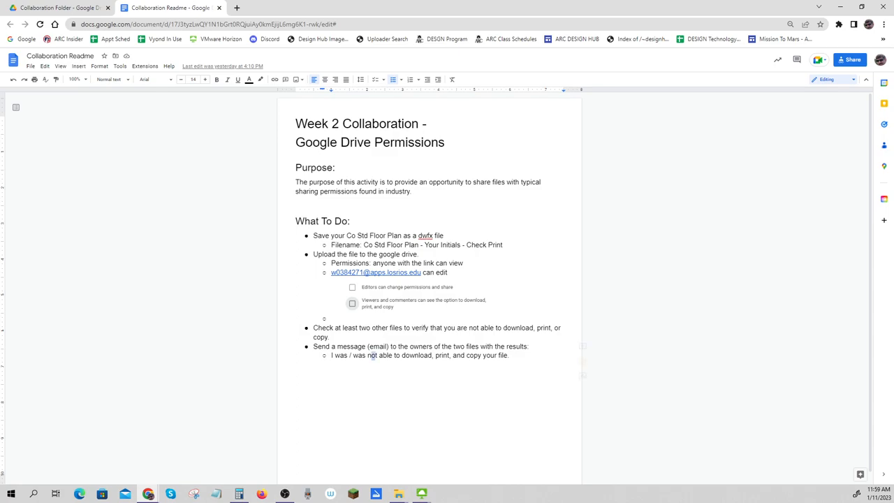
double_click(362, 355)
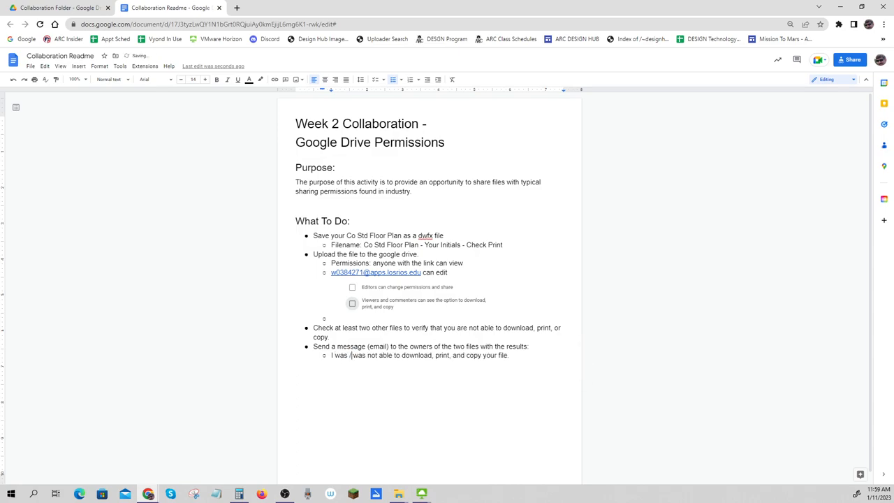
left_click_drag(332, 355, 509, 354)
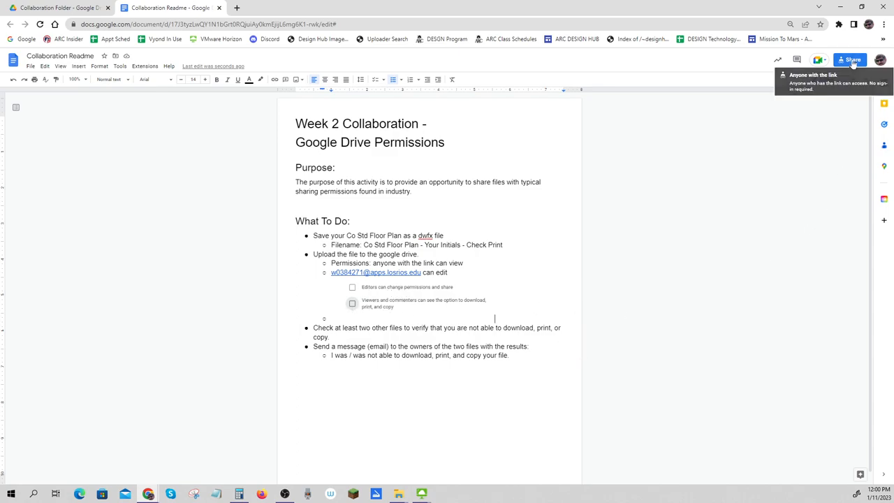
- Change 'Anyone with the link' access on the readme from Editor to Viewer
left_click(851, 59)
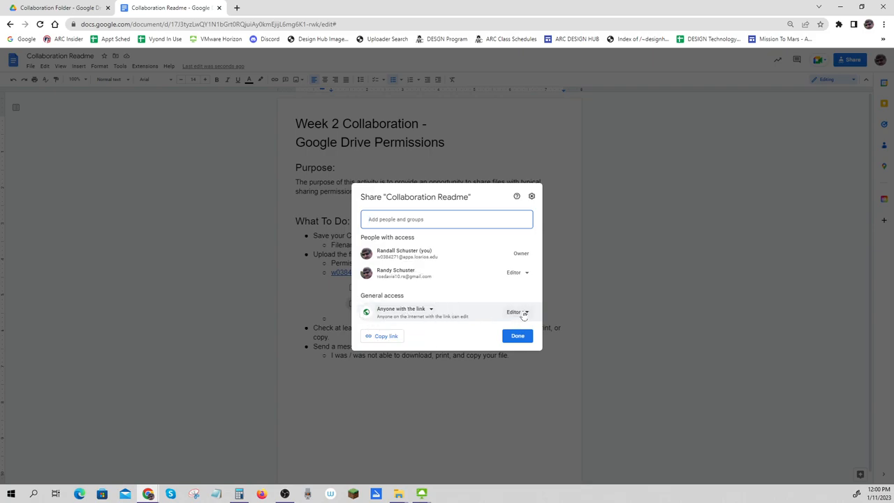
left_click(517, 312)
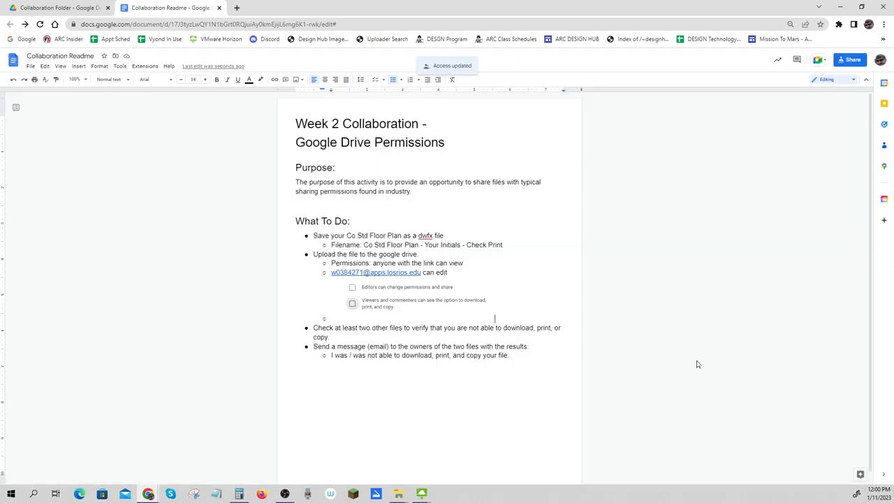
mouse_move(464, 292)
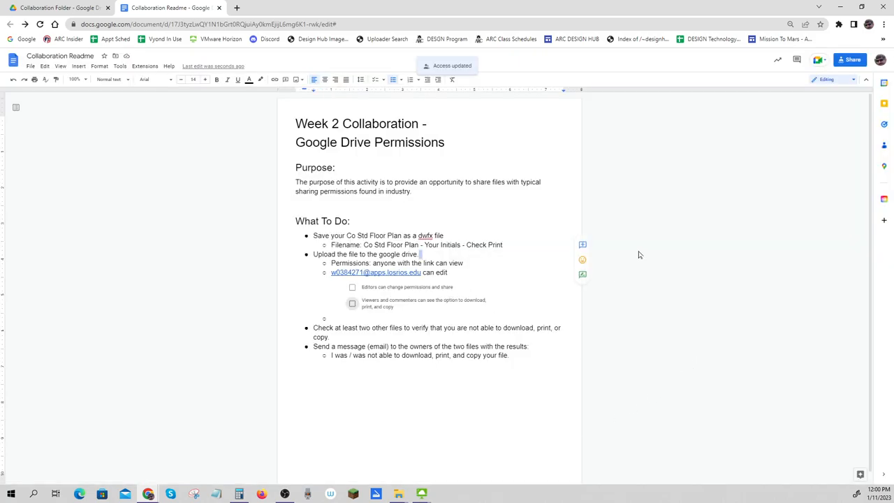
left_click(849, 59)
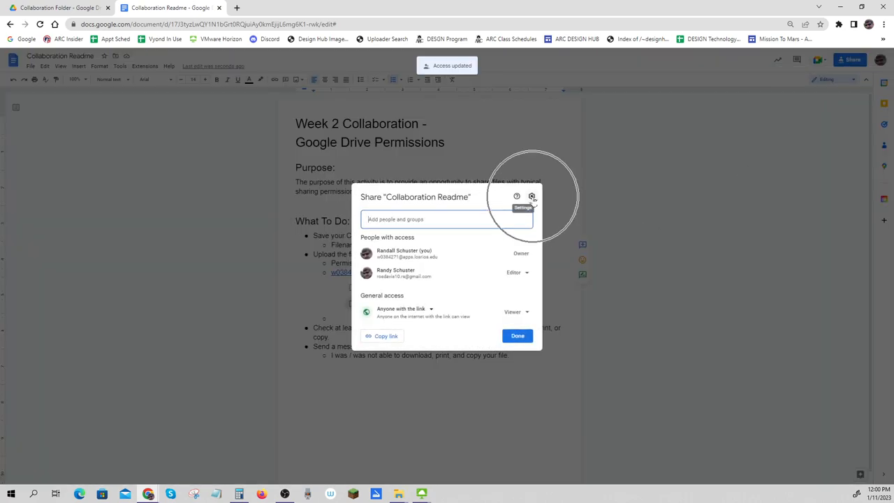
- In advanced sharing settings, leave viewers' download, print and copy option unchecked
left_click(532, 196)
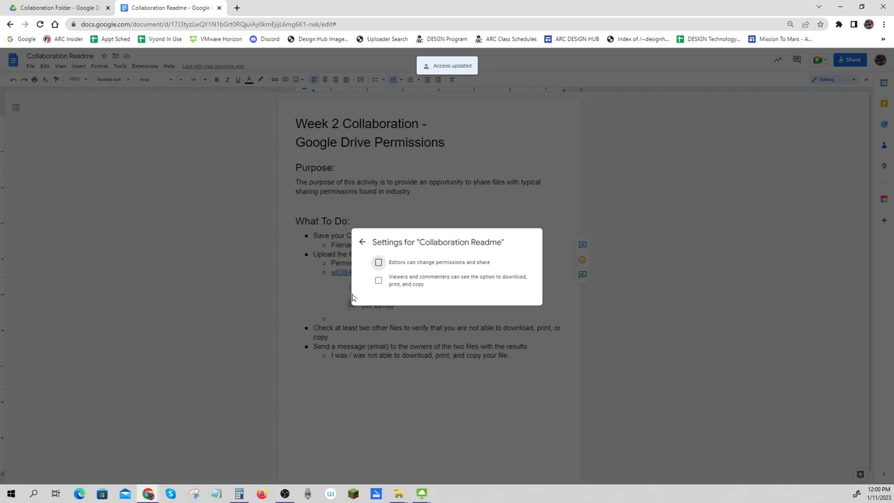
mouse_move(433, 267)
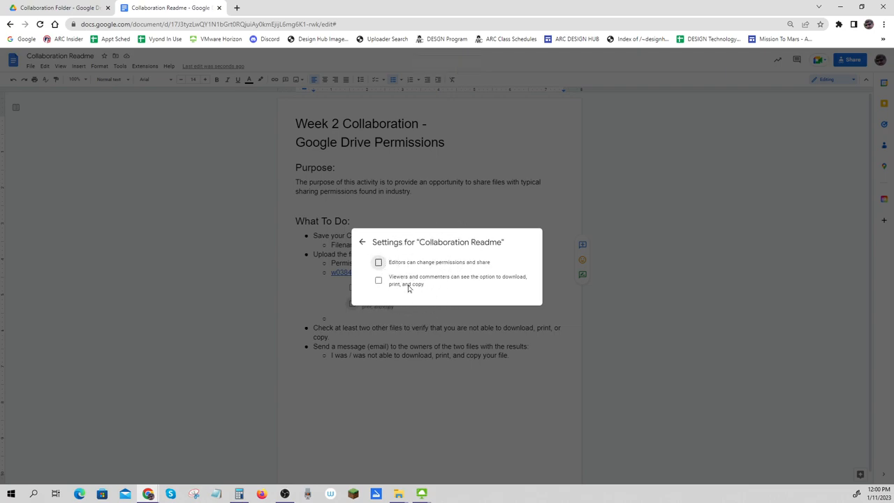
left_click(378, 280)
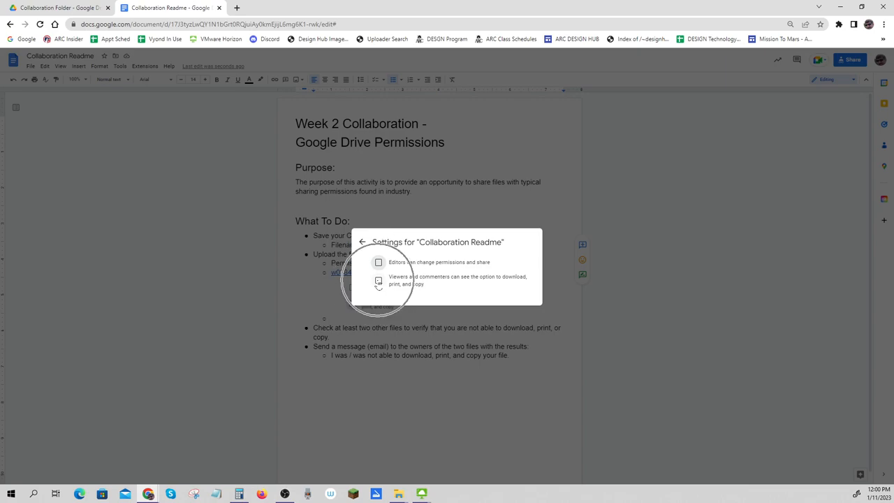
left_click(362, 241)
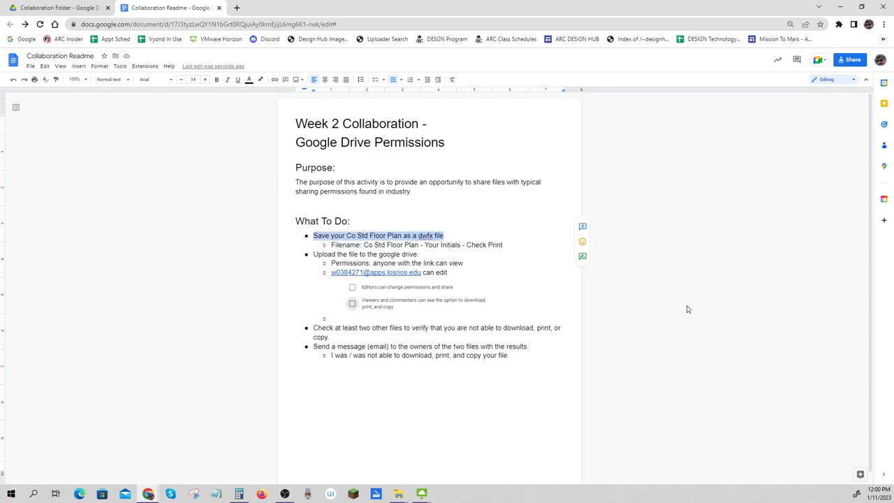
mouse_move(690, 330)
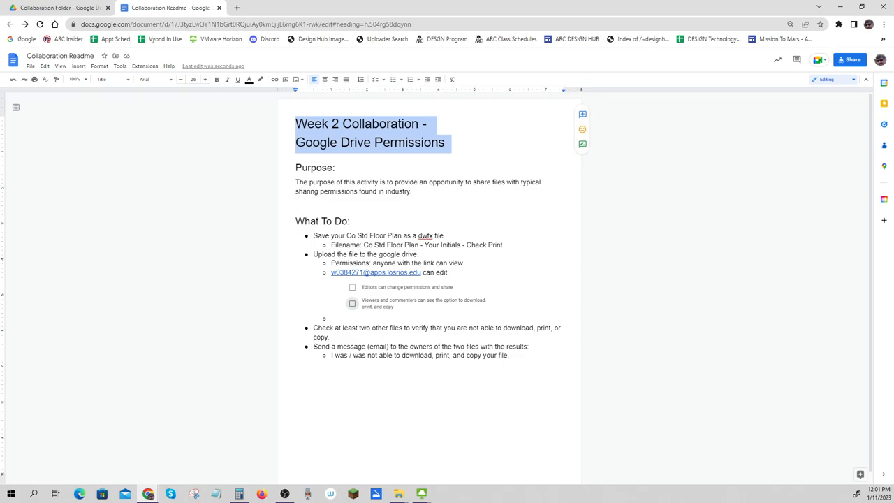
left_click(351, 221)
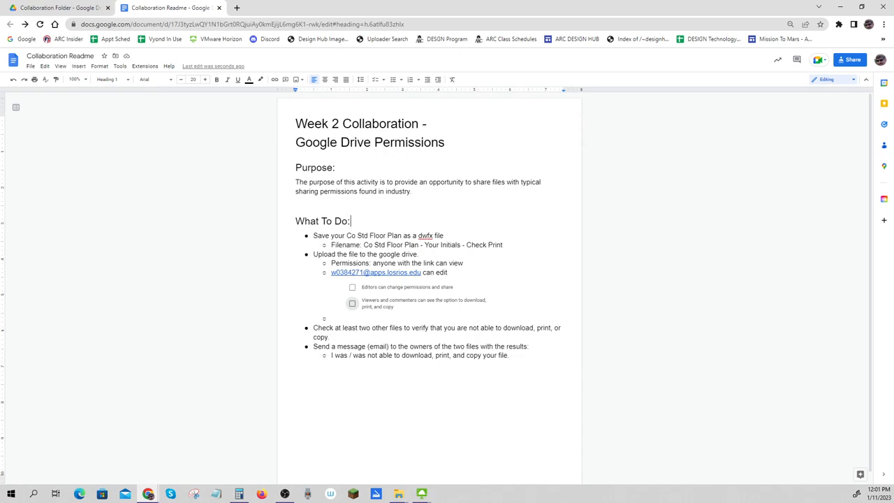